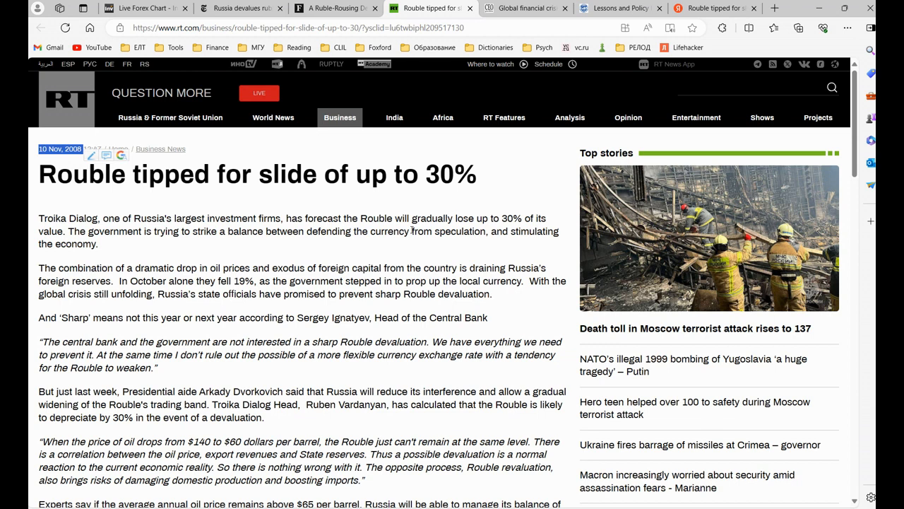
Skim the Forbes and New York Times ruble-devaluation articles, then return to the Live Forex Chart.
{"action": "left_click", "coordinate": [336, 8]}
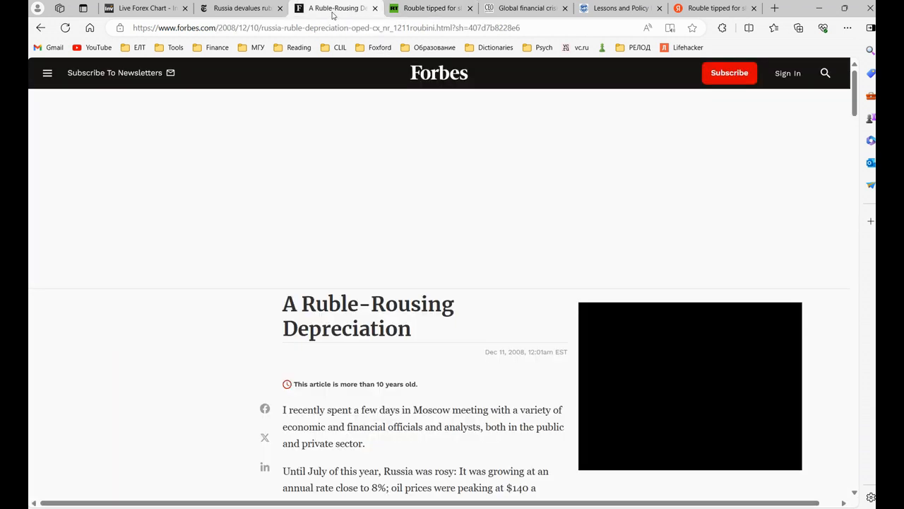
{"action": "left_click", "coordinate": [240, 8]}
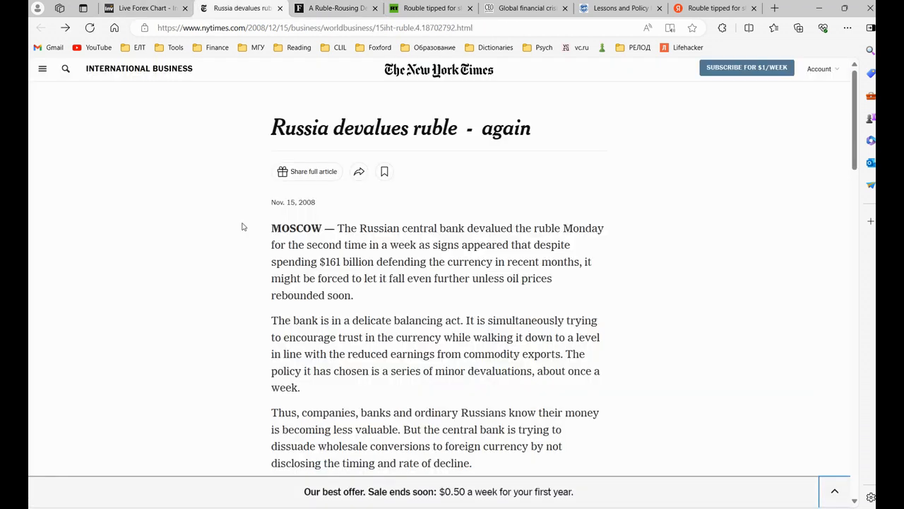
{"action": "mouse_move", "coordinate": [232, 276]}
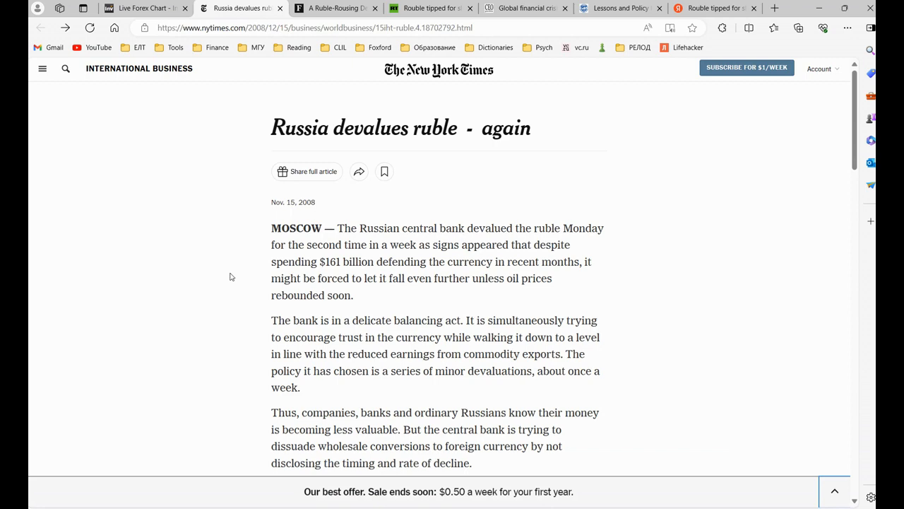
{"action": "left_click", "coordinate": [148, 9]}
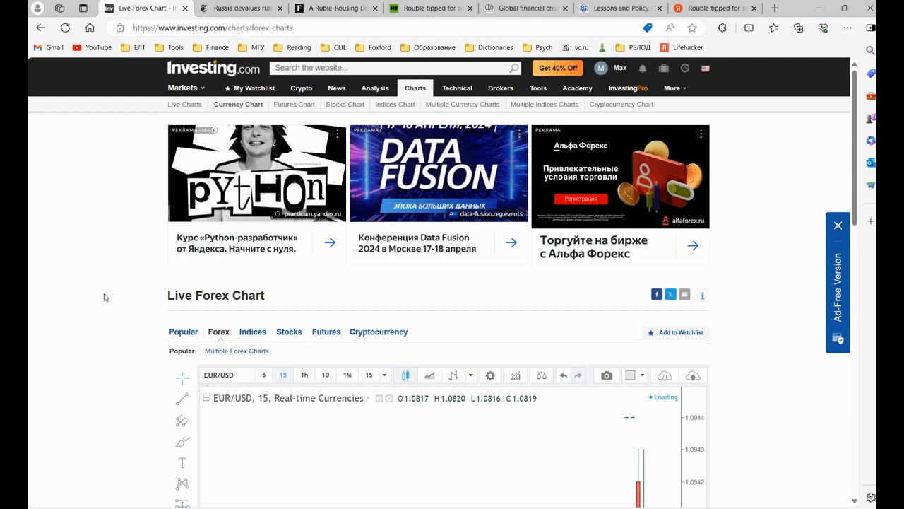
{"action": "mouse_move", "coordinate": [263, 72]}
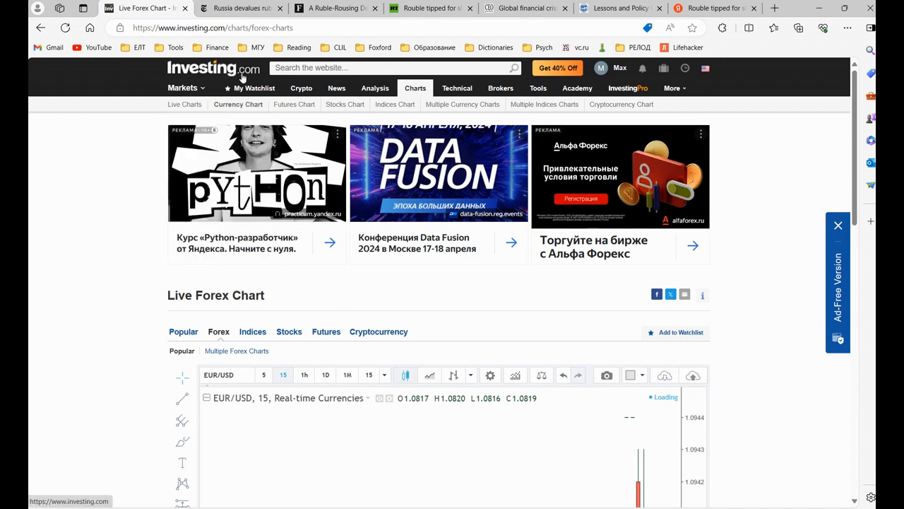
Select the chart's EUR/USD symbol box so the instrument can be replaced.
{"action": "left_click", "coordinate": [415, 88]}
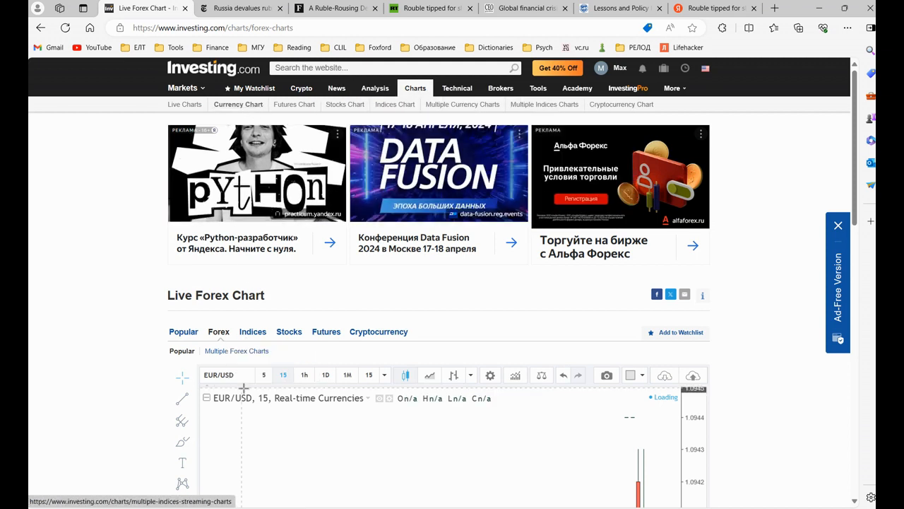
{"action": "left_click", "coordinate": [226, 374]}
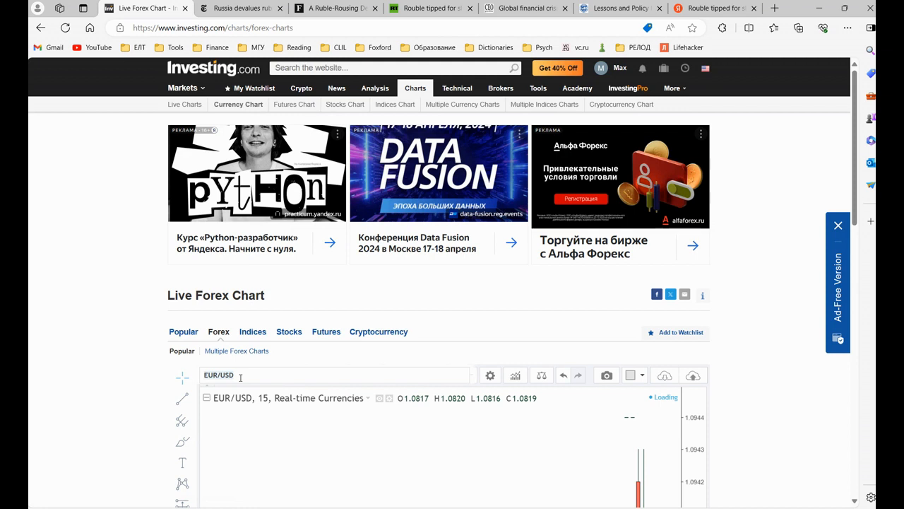
Enter USD/RUB as the new symbol to bring up the RUBFIX=RTS ruble fixing.
{"action": "type", "text": "USD/R"}
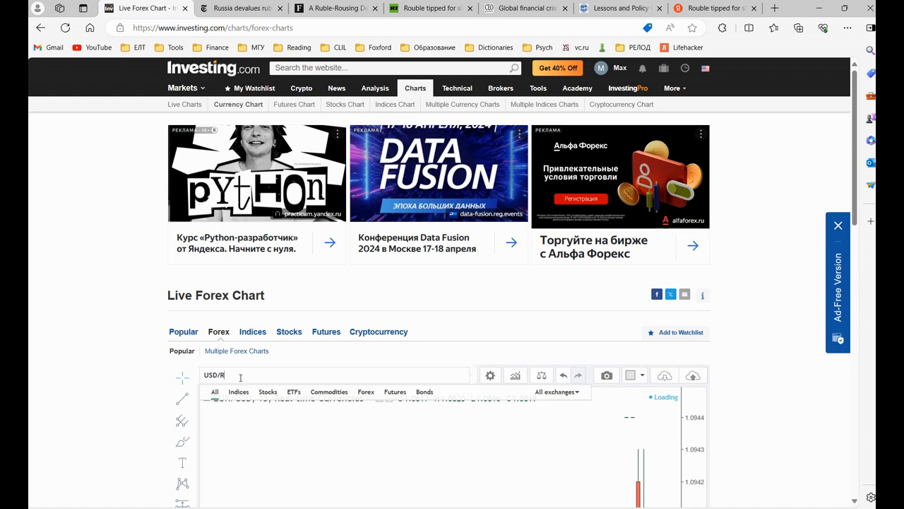
{"action": "type", "text": "UBFIX=RTS"}
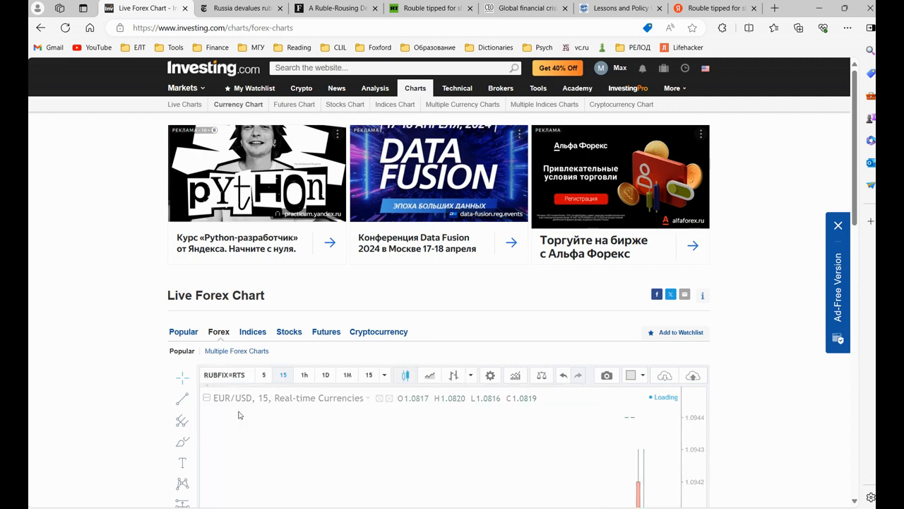
Set the USD/RUB chart interval to 1 month candles.
{"action": "left_click", "coordinate": [384, 376]}
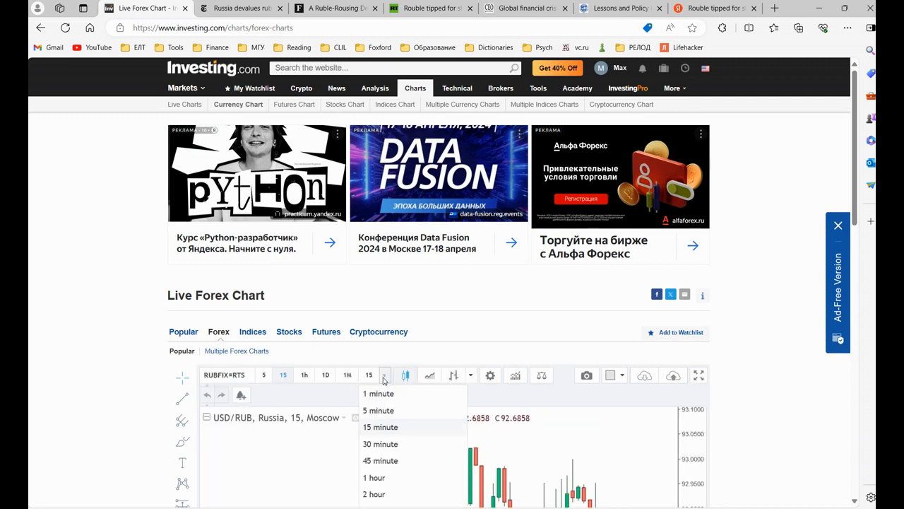
{"action": "scroll", "scroll_direction": "down", "scroll_amount": 3}
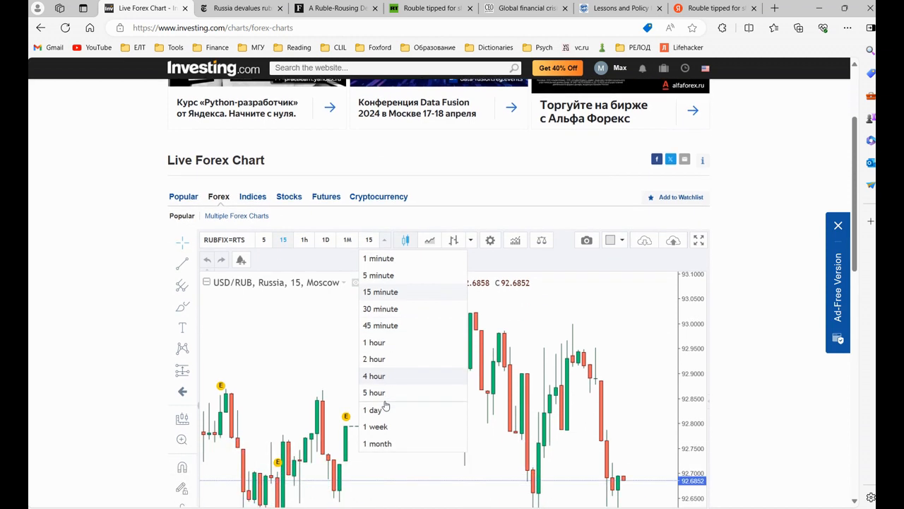
{"action": "left_click", "coordinate": [376, 443]}
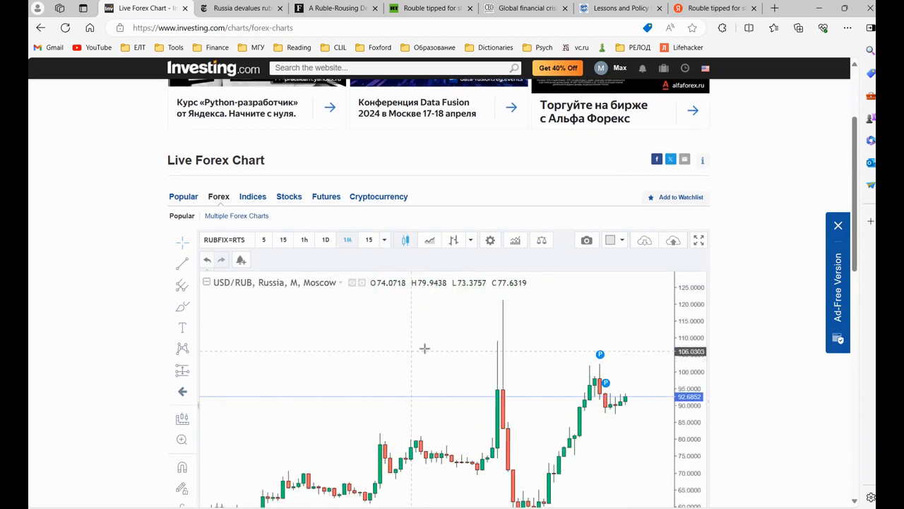
{"action": "scroll", "scroll_direction": "down", "scroll_amount": 3}
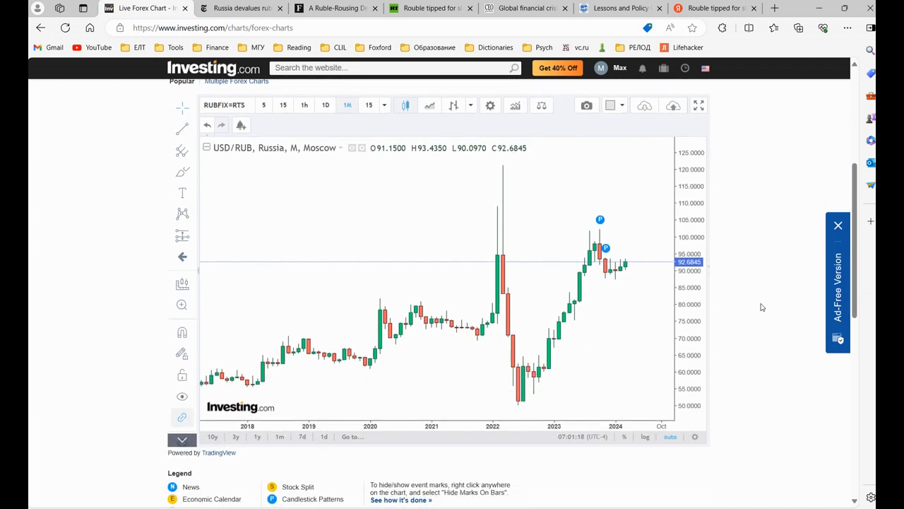
{"action": "mouse_move", "coordinate": [685, 313]}
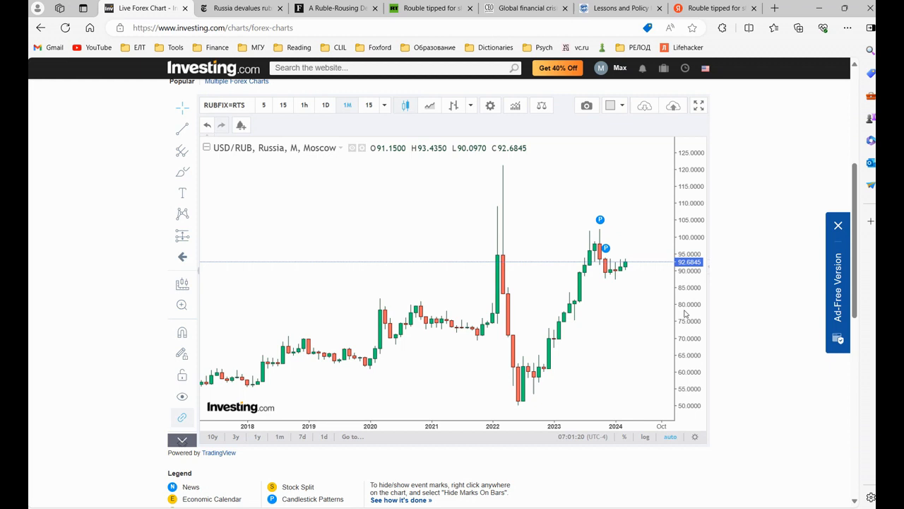
{"action": "mouse_move", "coordinate": [418, 243]}
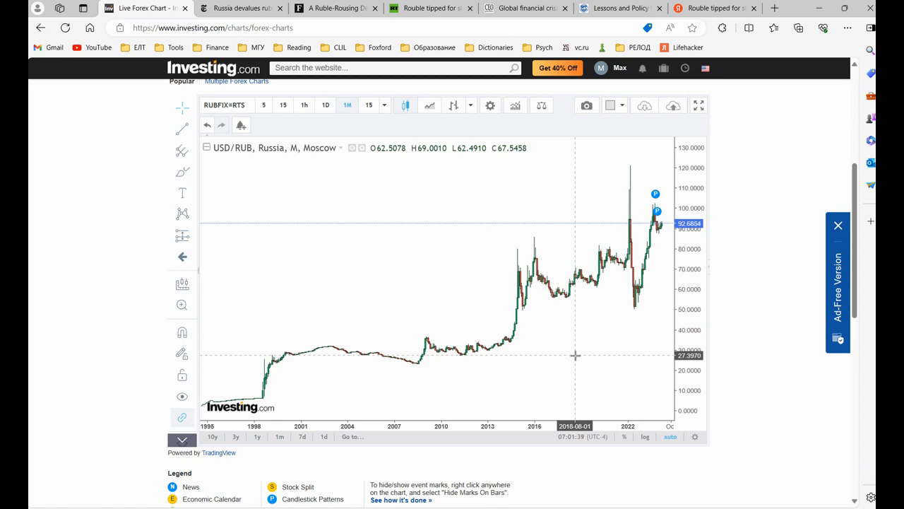
{"action": "mouse_move", "coordinate": [449, 393]}
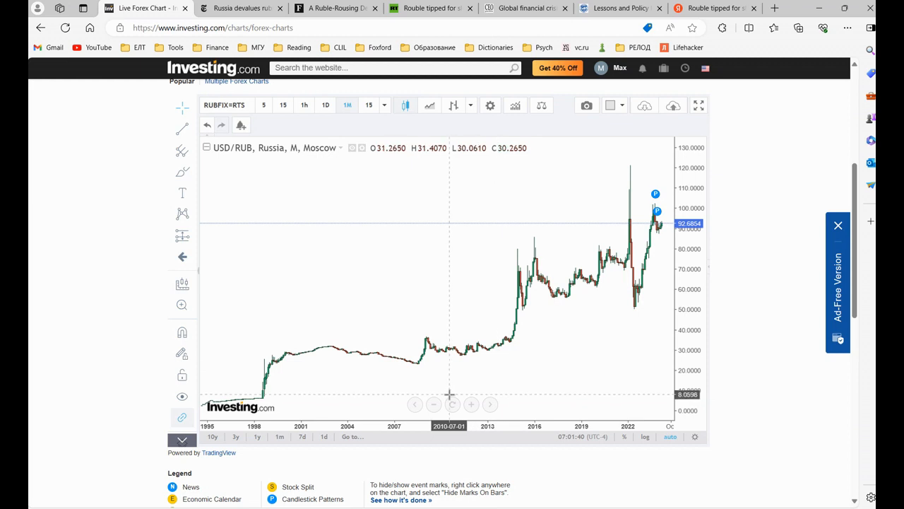
{"action": "mouse_move", "coordinate": [417, 365]}
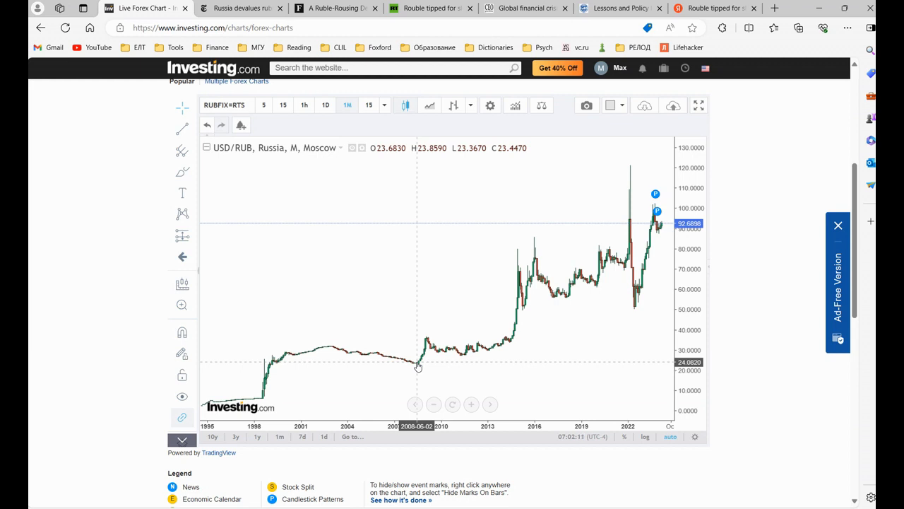
{"action": "mouse_move", "coordinate": [425, 354]}
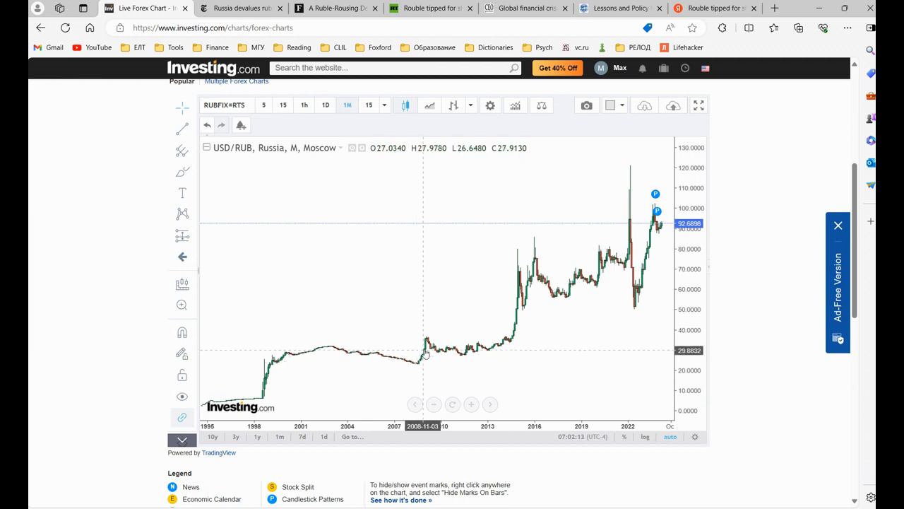
{"action": "mouse_move", "coordinate": [427, 359]}
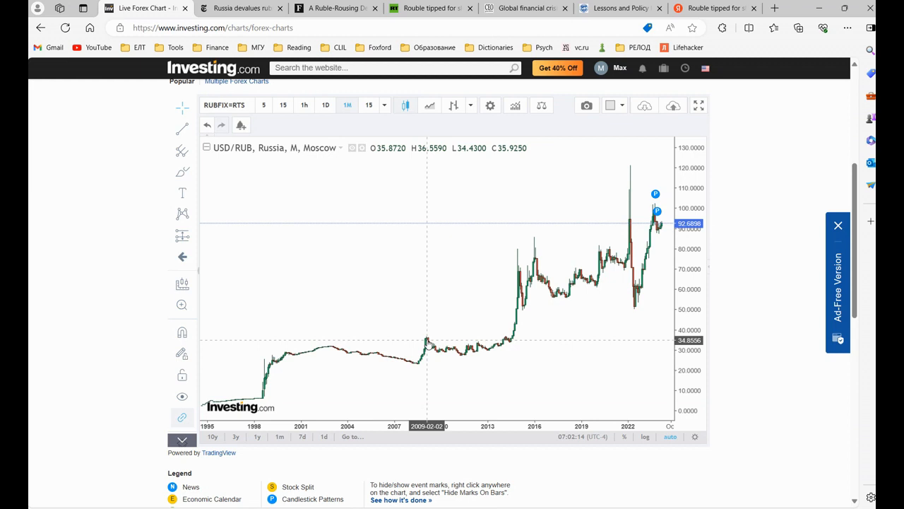